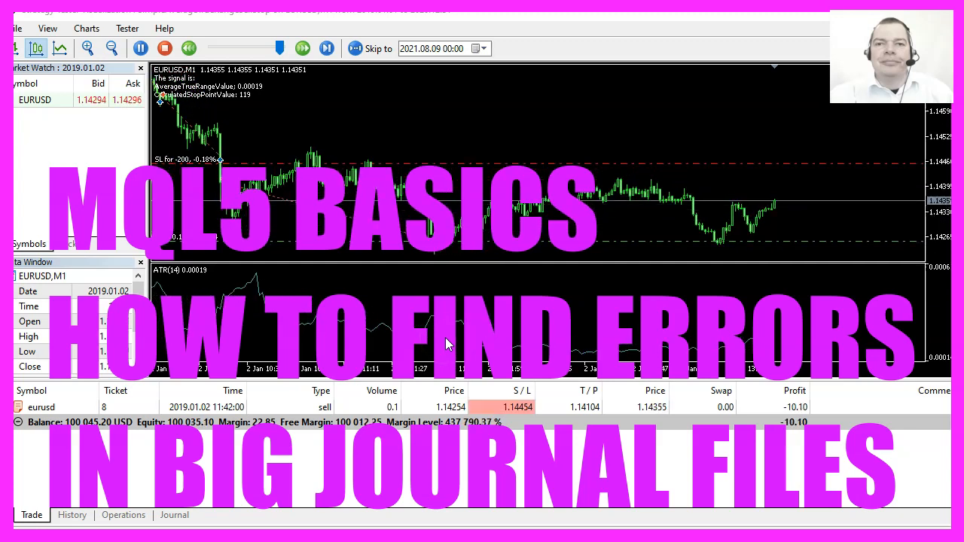
Step: Advance the visual backtest playback so sell trades start opening on EURUSD
left_click(302, 47)
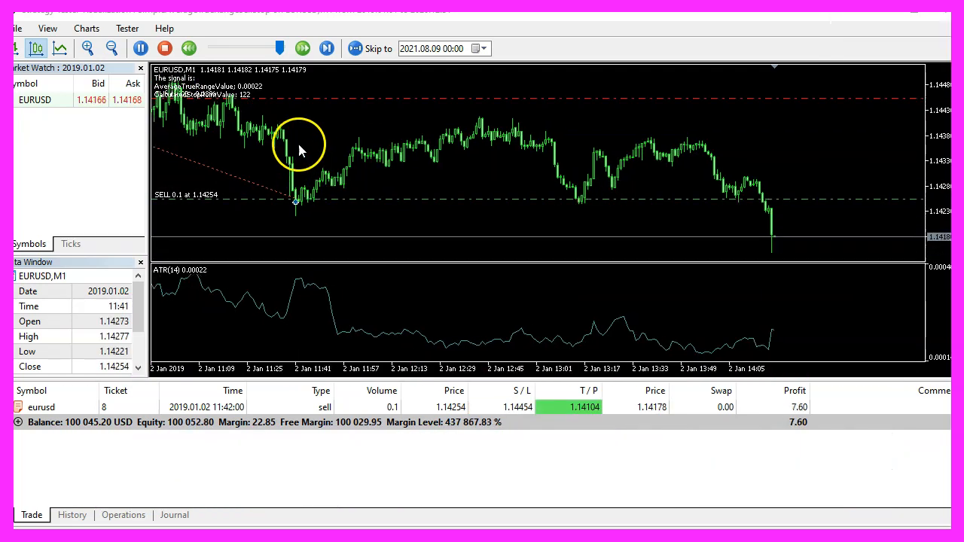
left_click(325, 48)
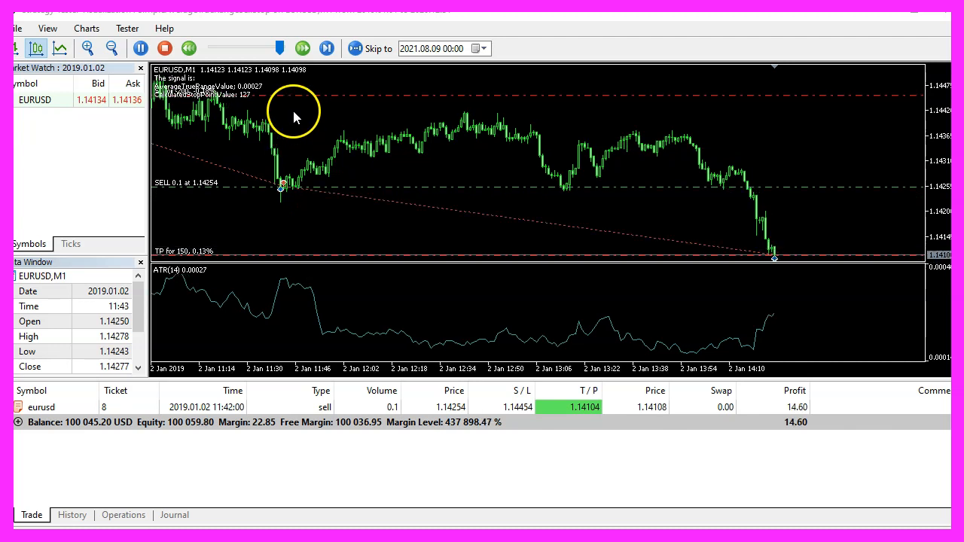
left_click(325, 48)
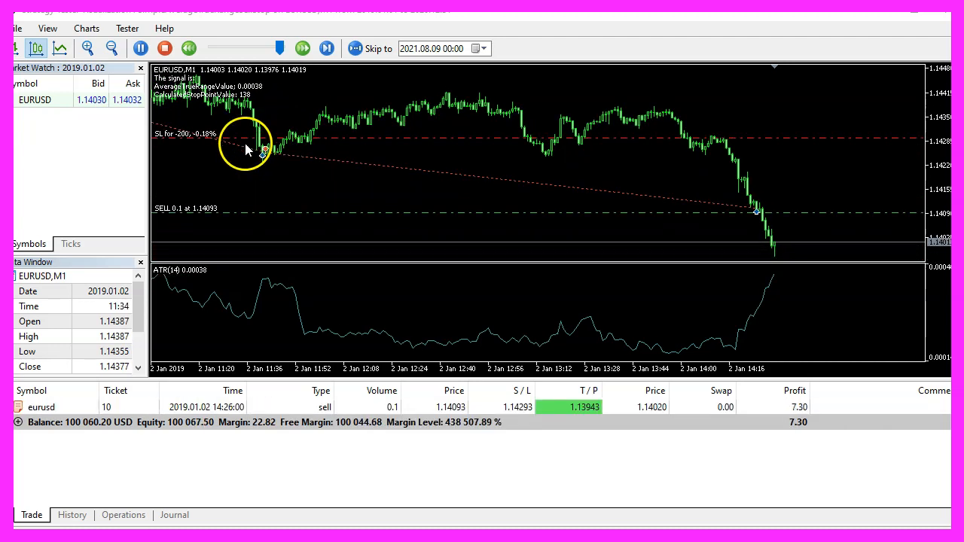
left_click(326, 48)
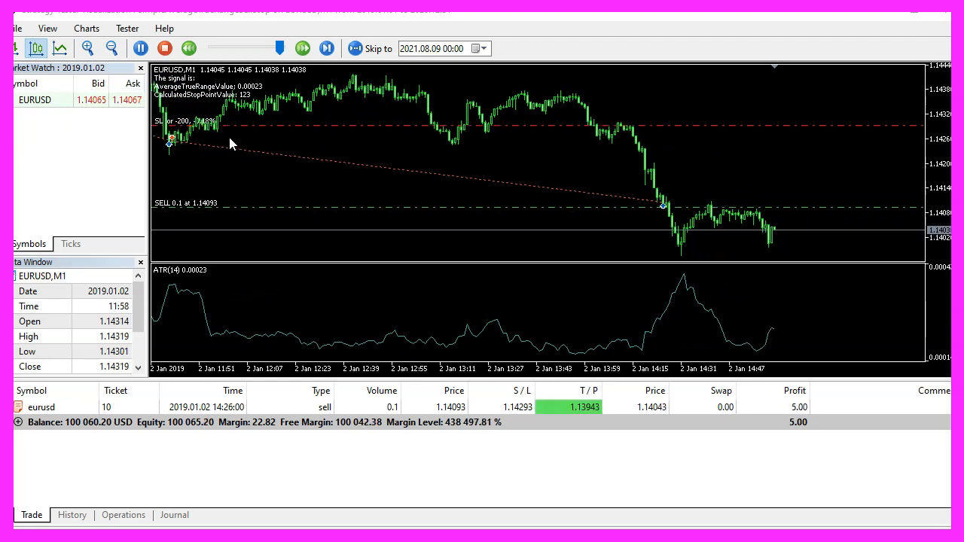
Step: Show the tester's History list and then its Operations list of executed orders
left_click(72, 515)
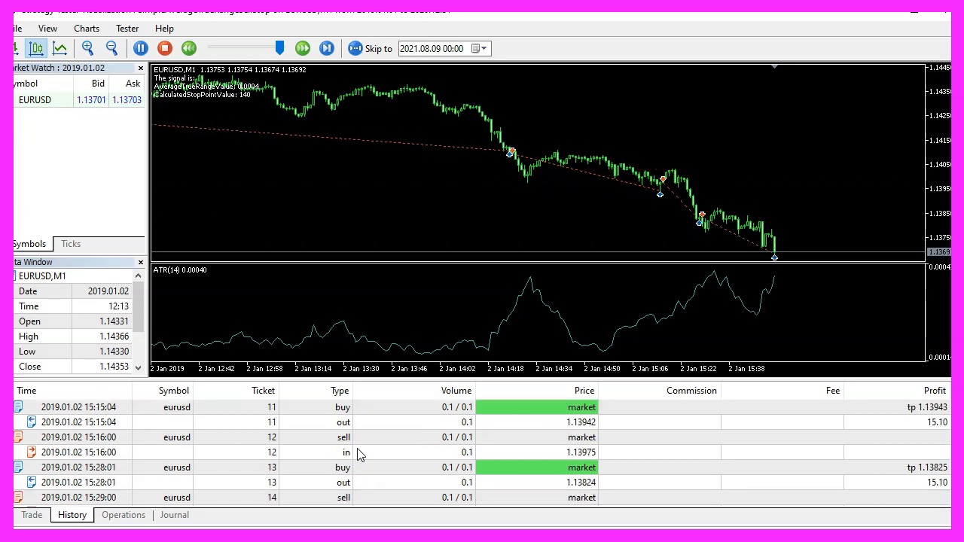
left_click(123, 515)
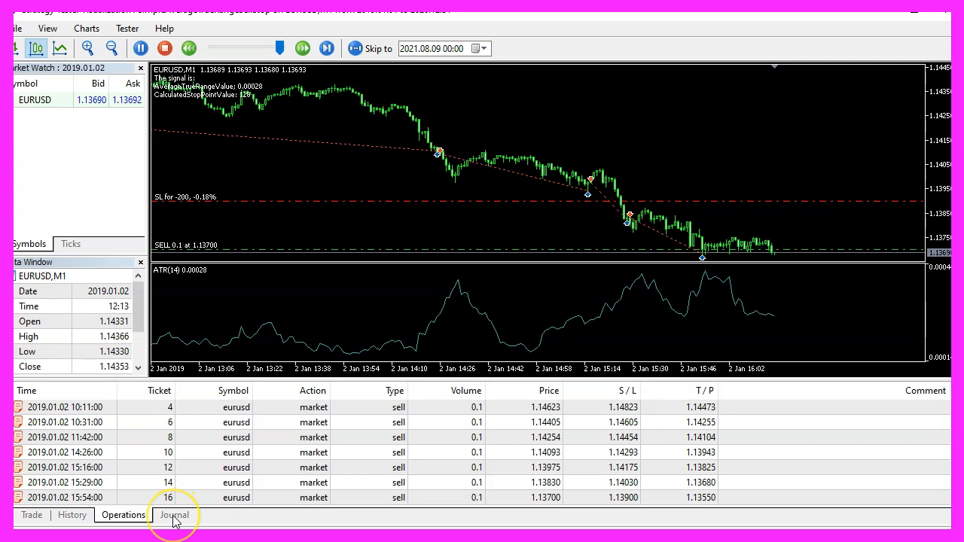
Step: Show the tester Journal with its repeated 'failed modify … [Invalid stops]' messages and pause playback
left_click(175, 515)
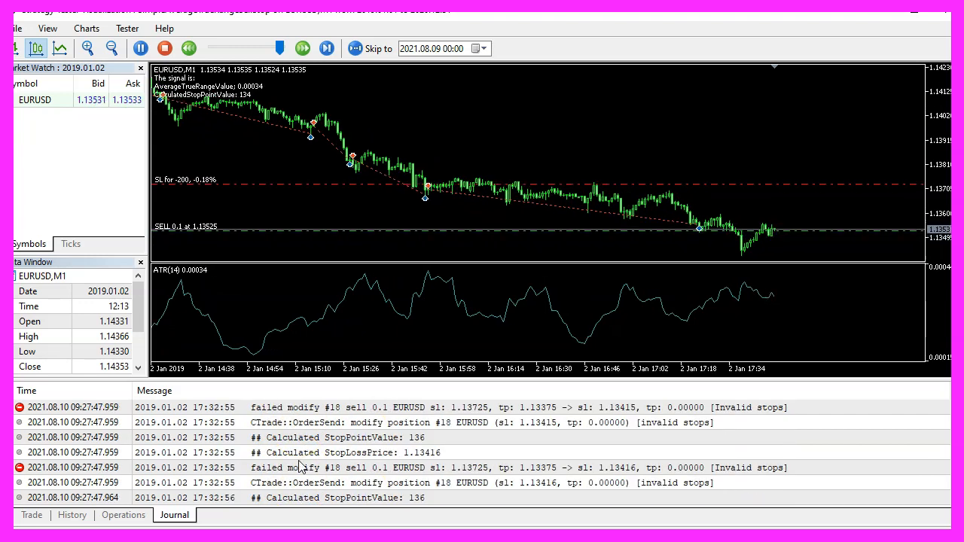
left_click(142, 48)
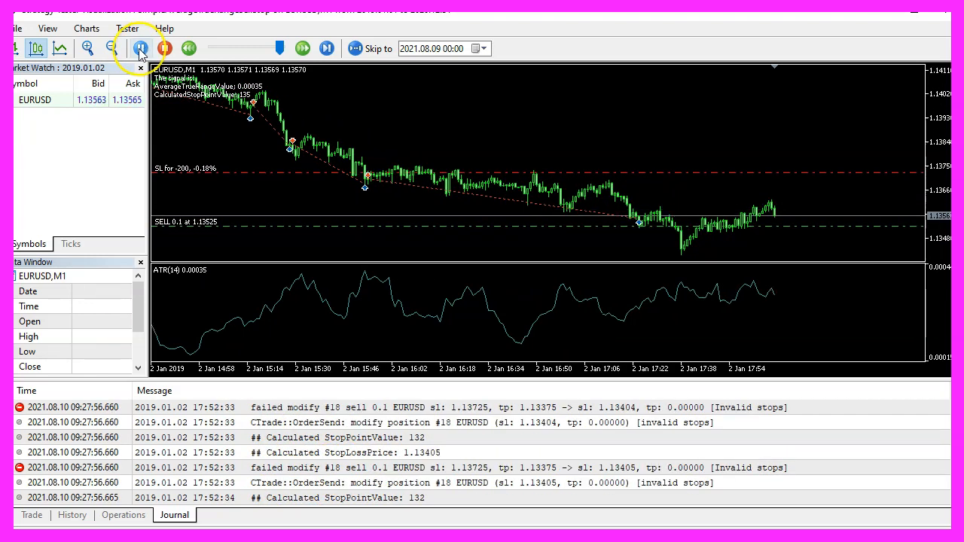
left_click(141, 48)
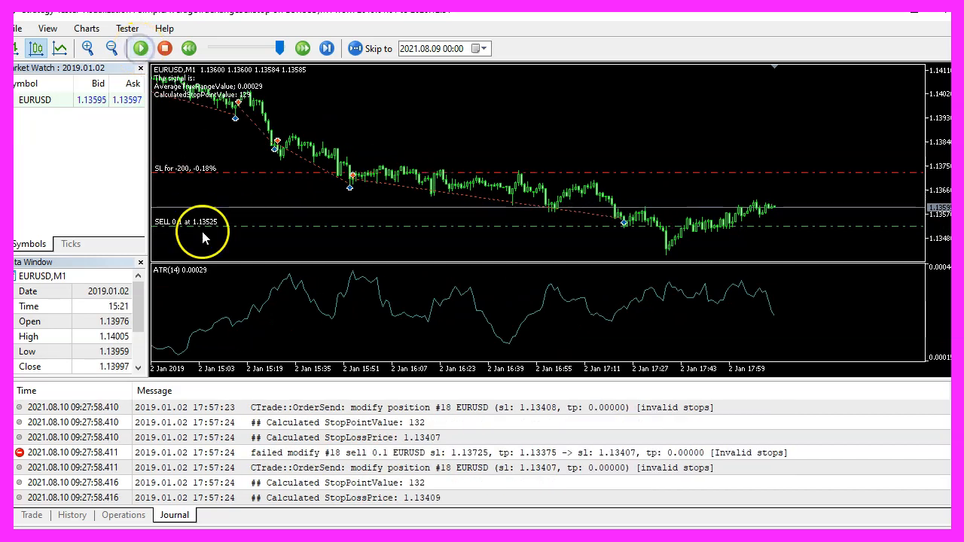
left_click(140, 48)
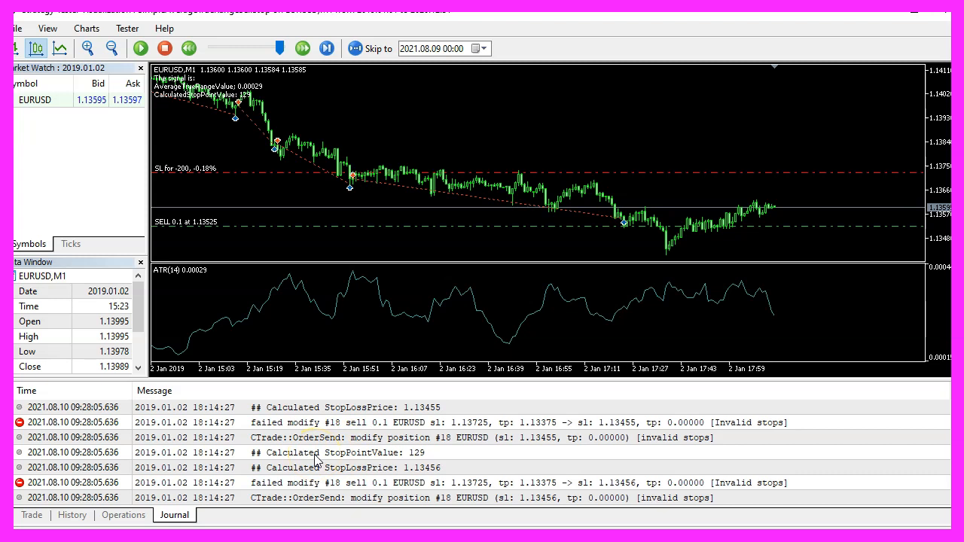
right_click(316, 452)
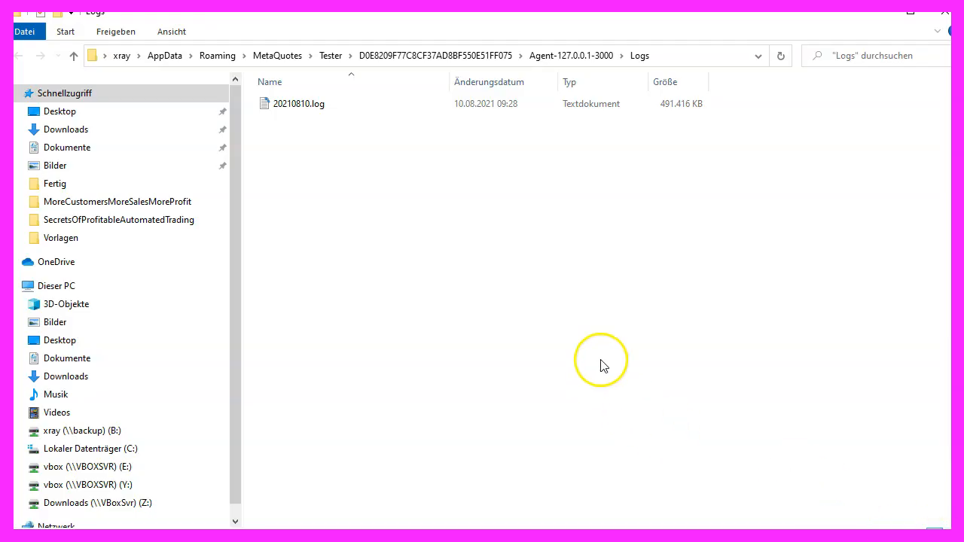
mouse_move(639, 54)
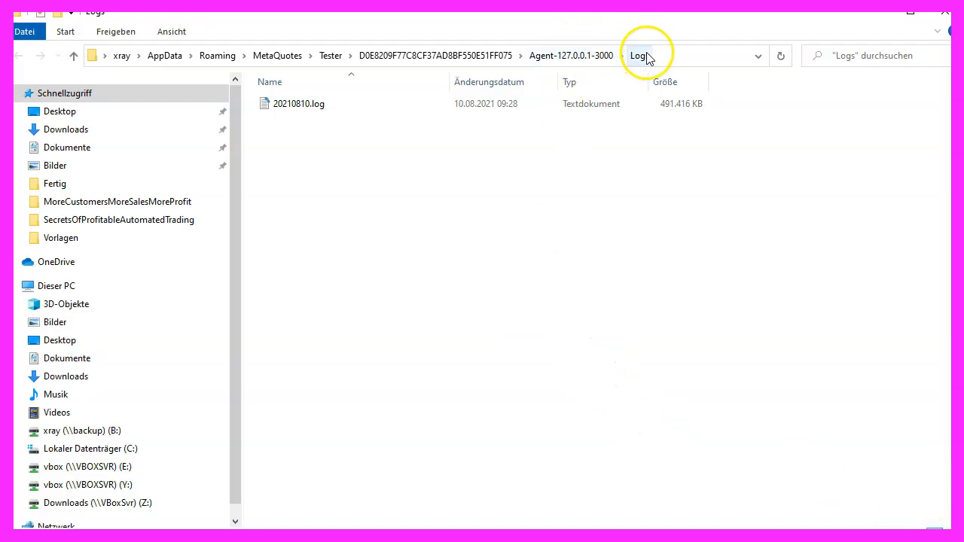
Step: Edit the 491 MB 20210810.log tester log with Notepad++ from the Logs folder
left_click(298, 102)
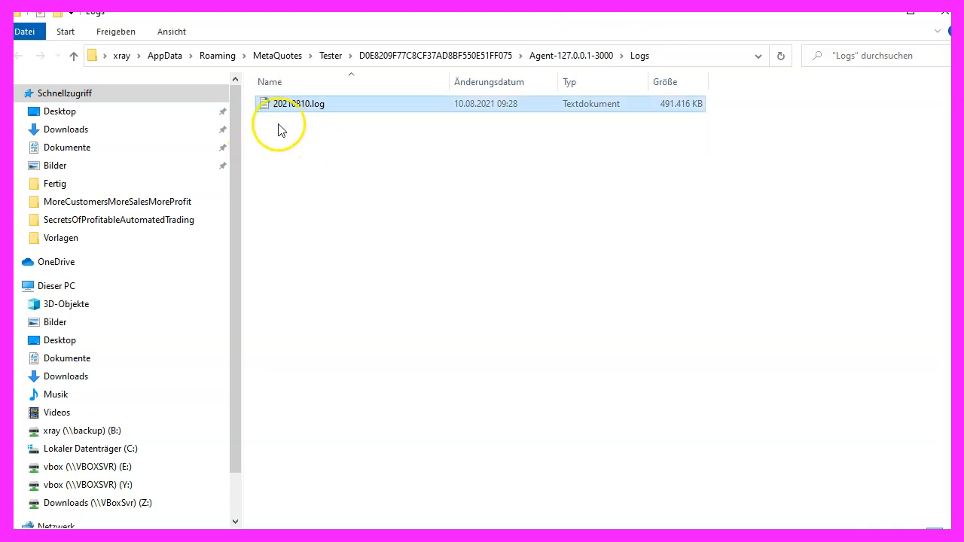
mouse_move(298, 103)
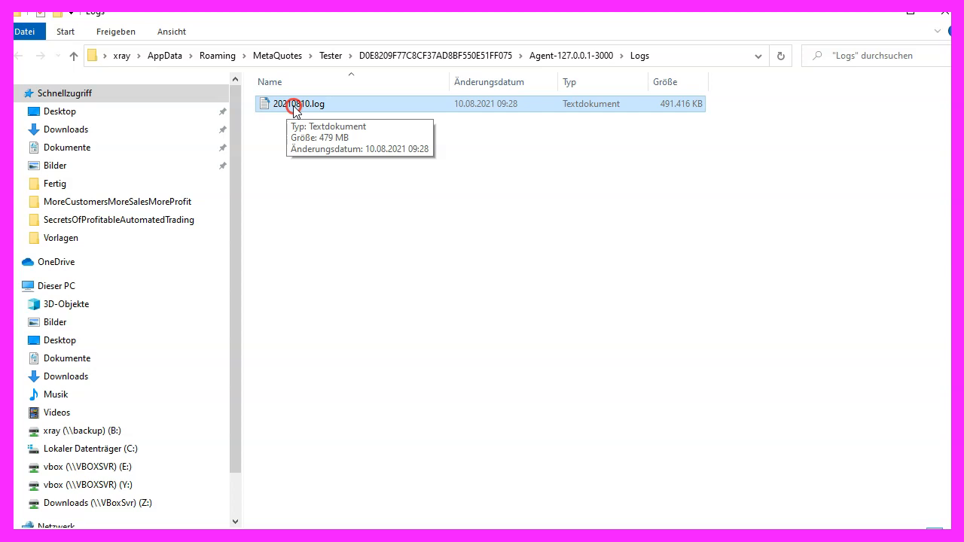
right_click(300, 103)
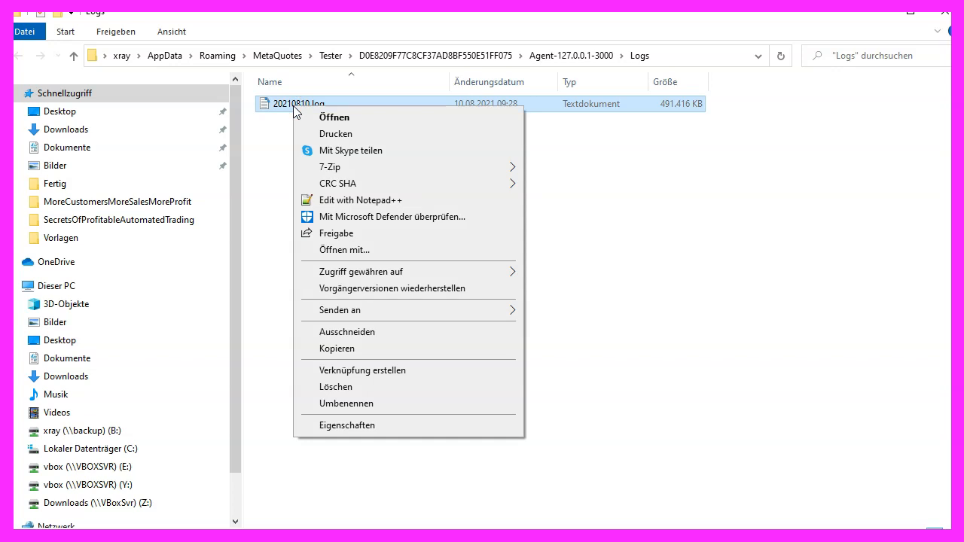
mouse_move(328, 121)
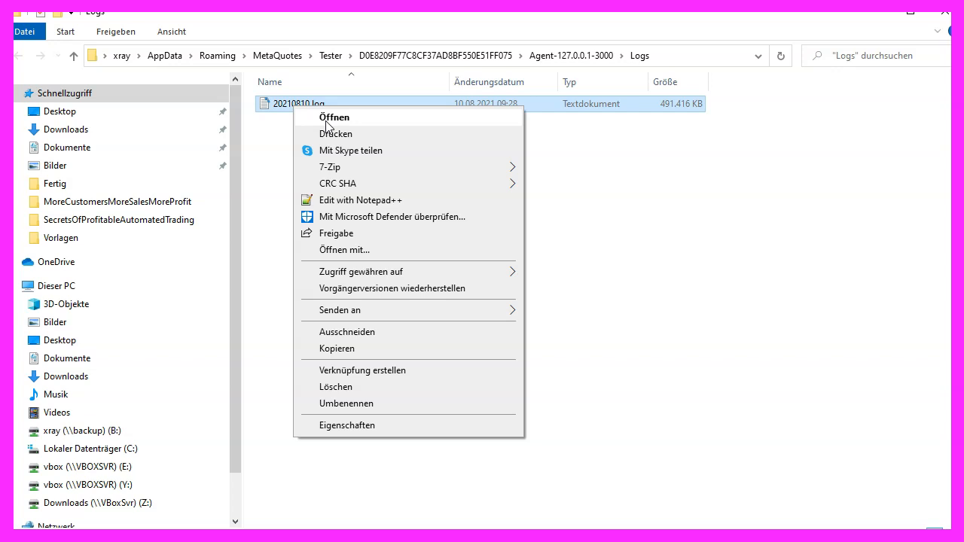
mouse_move(312, 180)
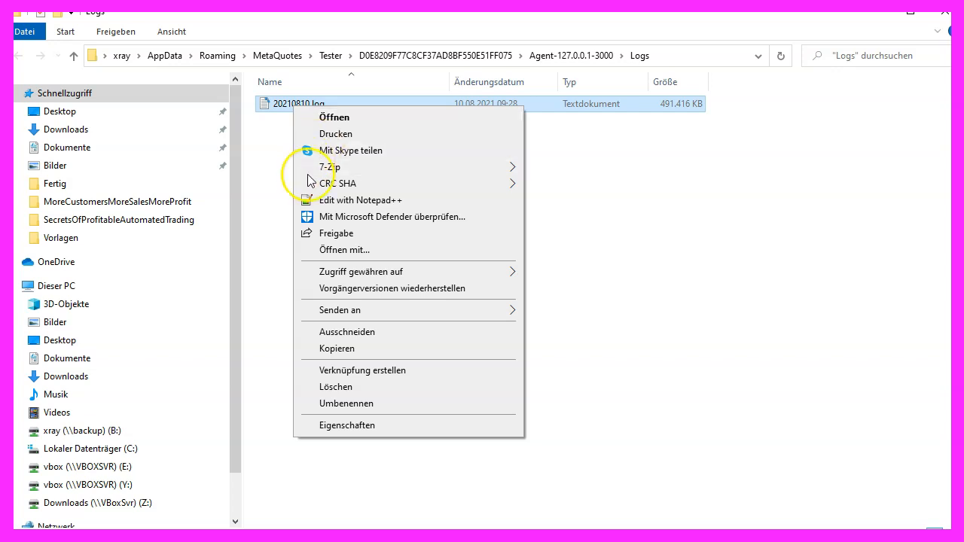
mouse_move(339, 201)
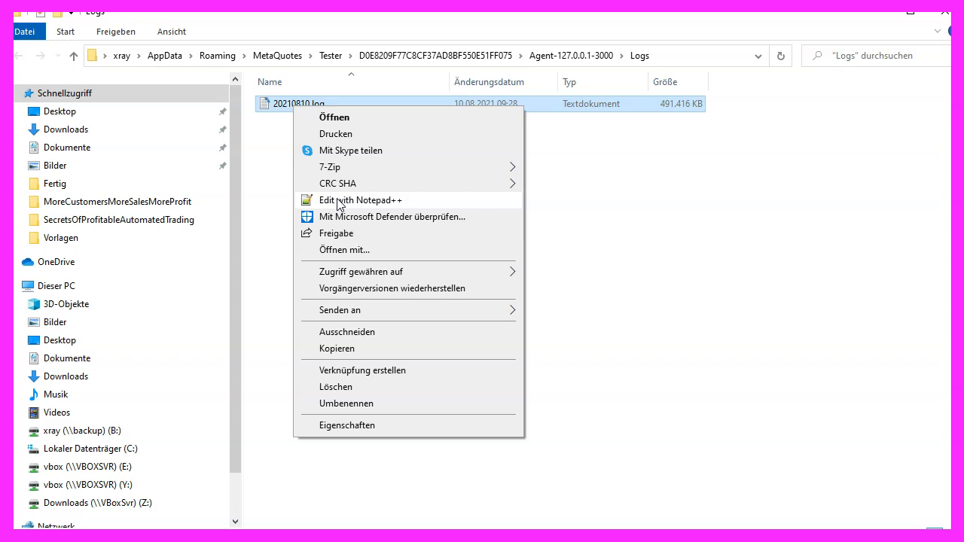
left_click(360, 199)
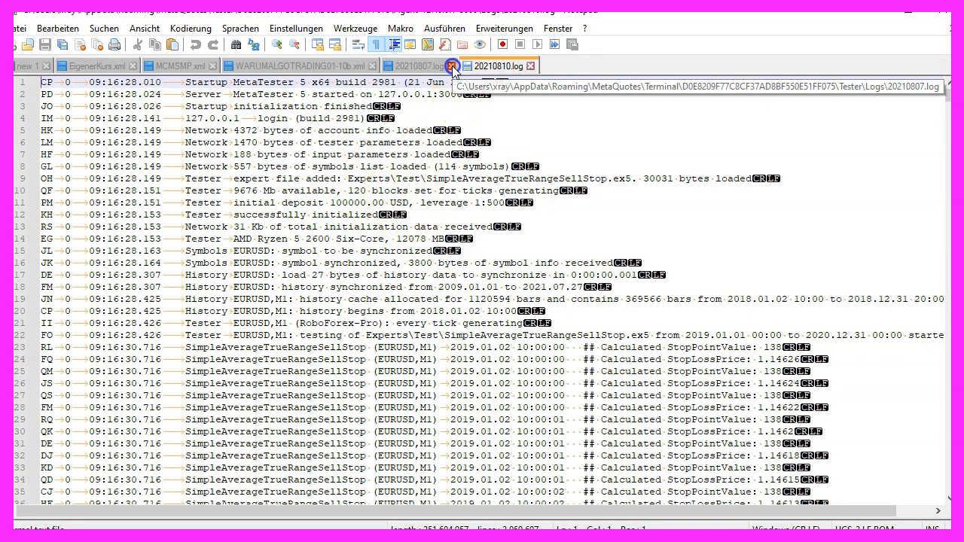
Step: Set Notepad++ localization to English in the General preferences and return to the log
left_click(453, 66)
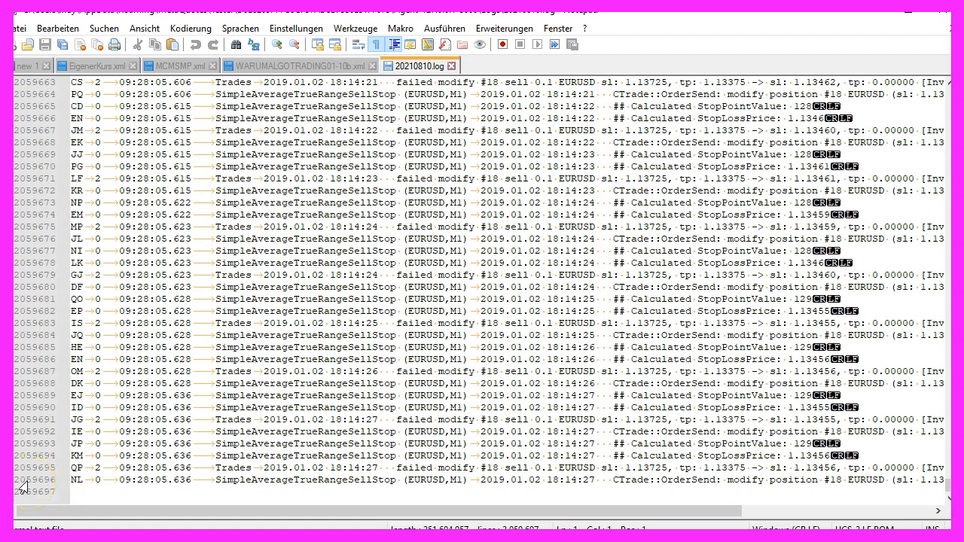
scroll("up", 3)
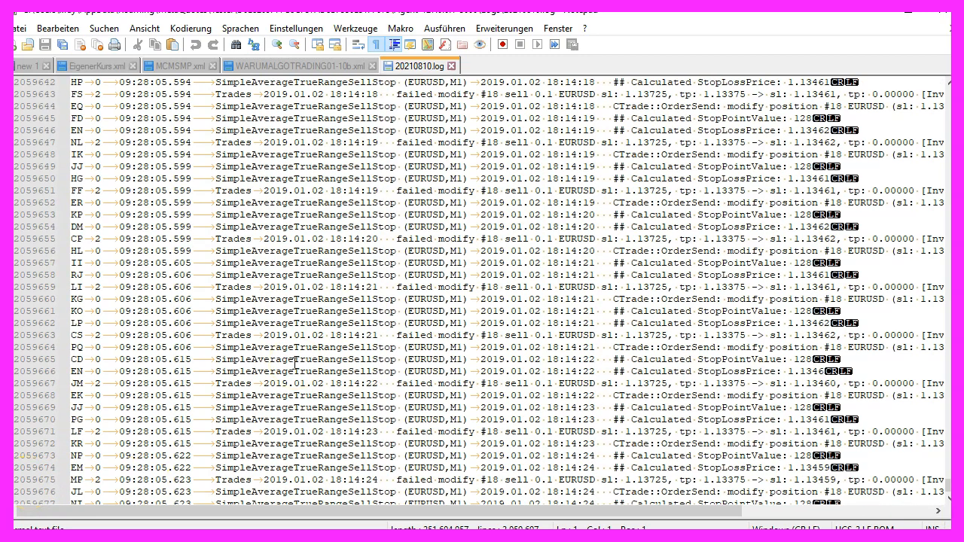
scroll("up", 3)
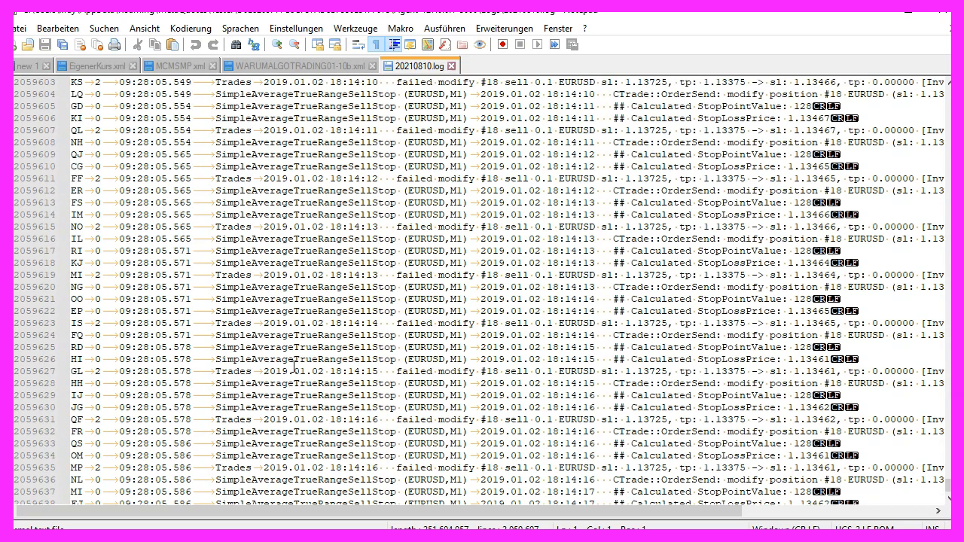
scroll("up", 3)
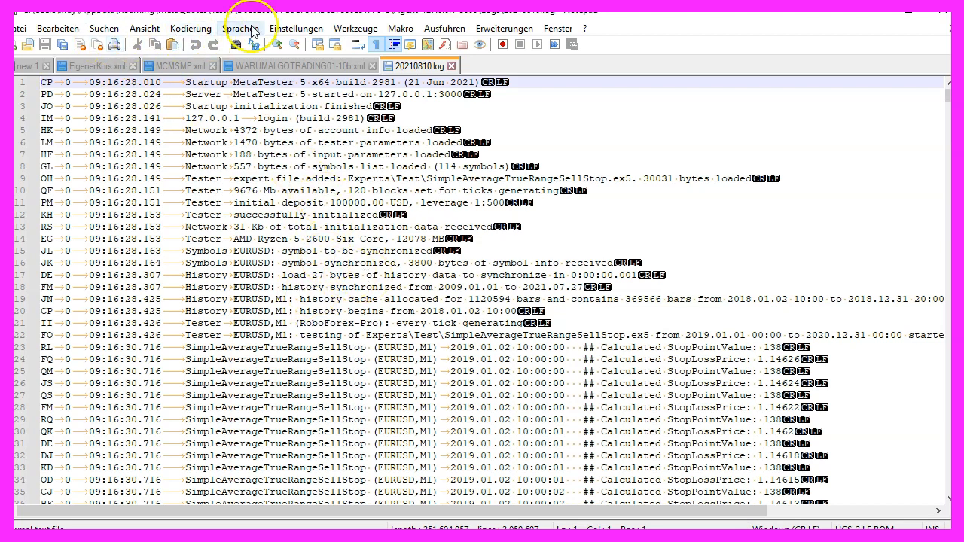
mouse_move(147, 57)
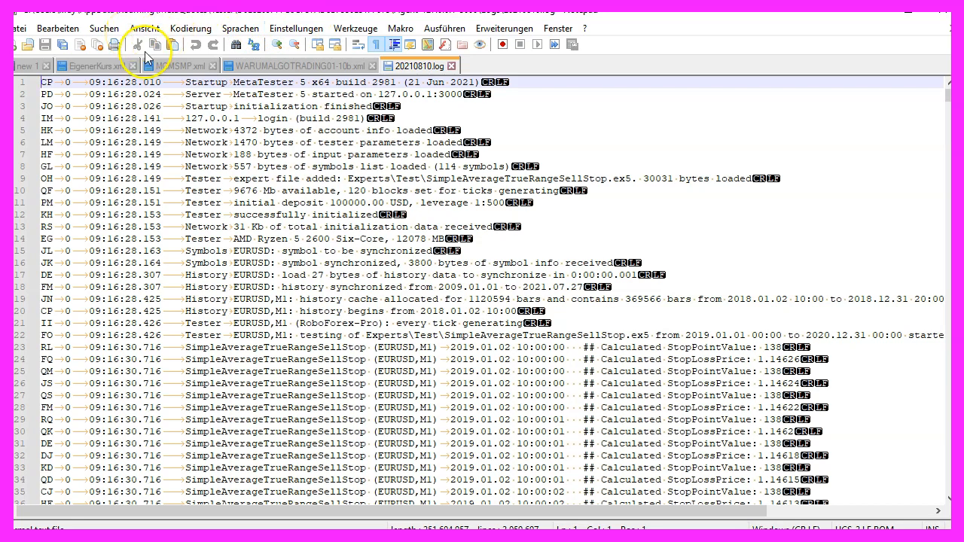
left_click(476, 193)
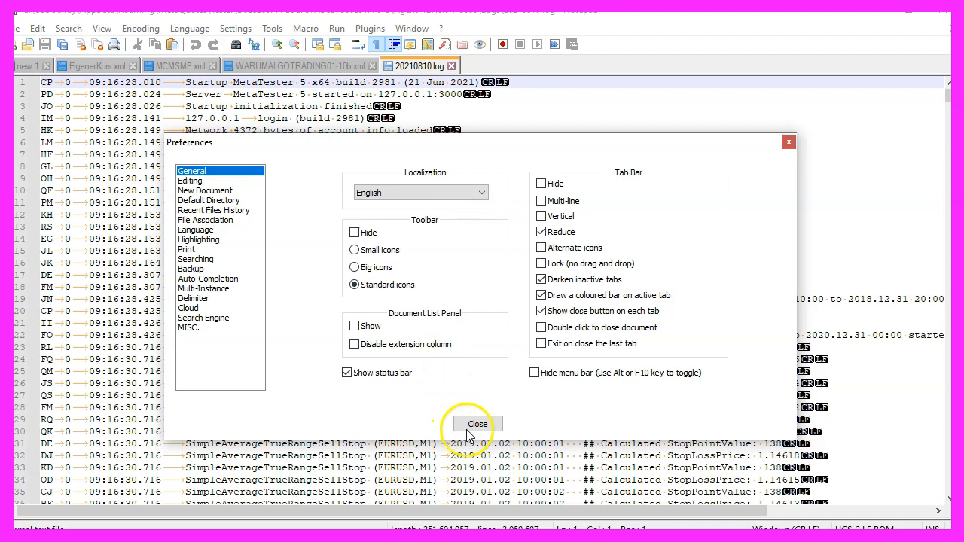
left_click(476, 424)
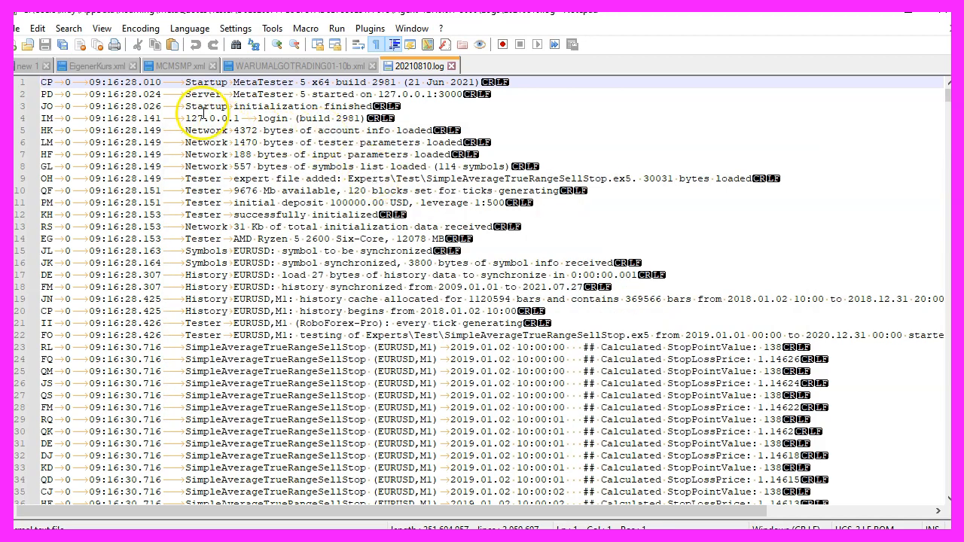
left_click(69, 29)
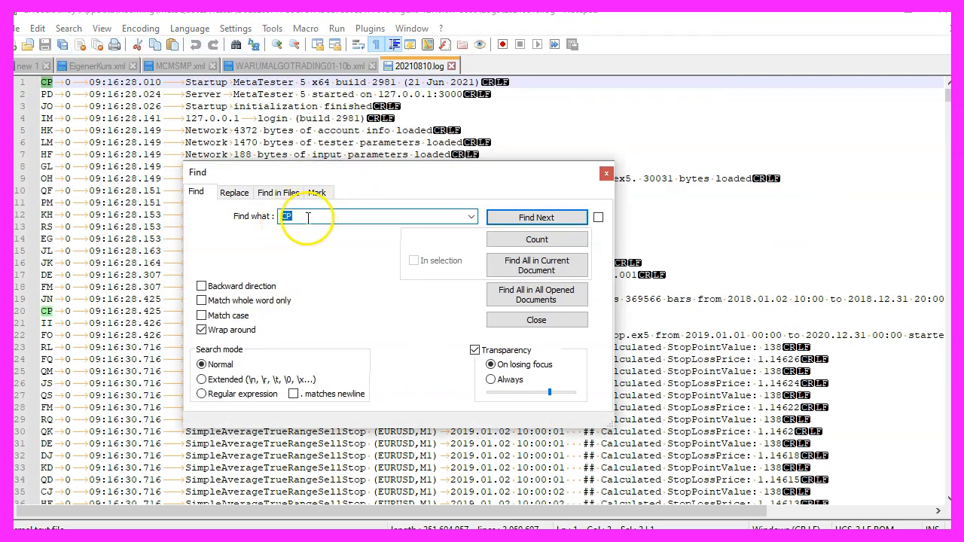
Step: Find all 'login' lines in the current document (5 build 2981 hits) and jump to a later hit
left_click(536, 217)
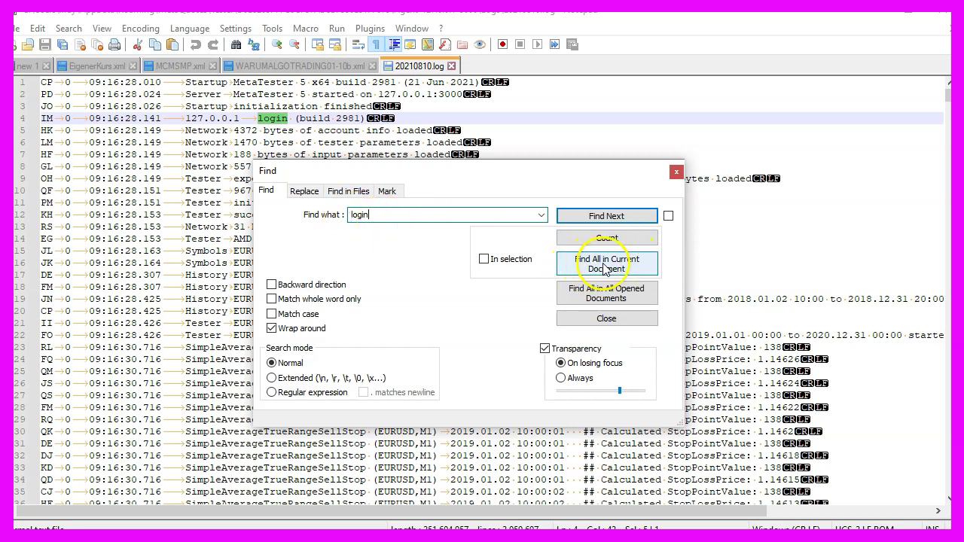
left_click(605, 263)
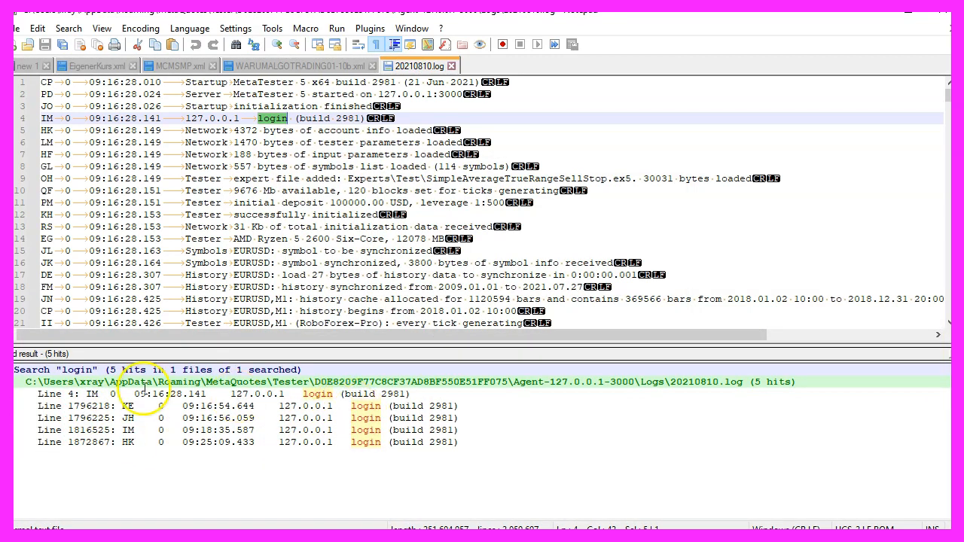
left_click(90, 406)
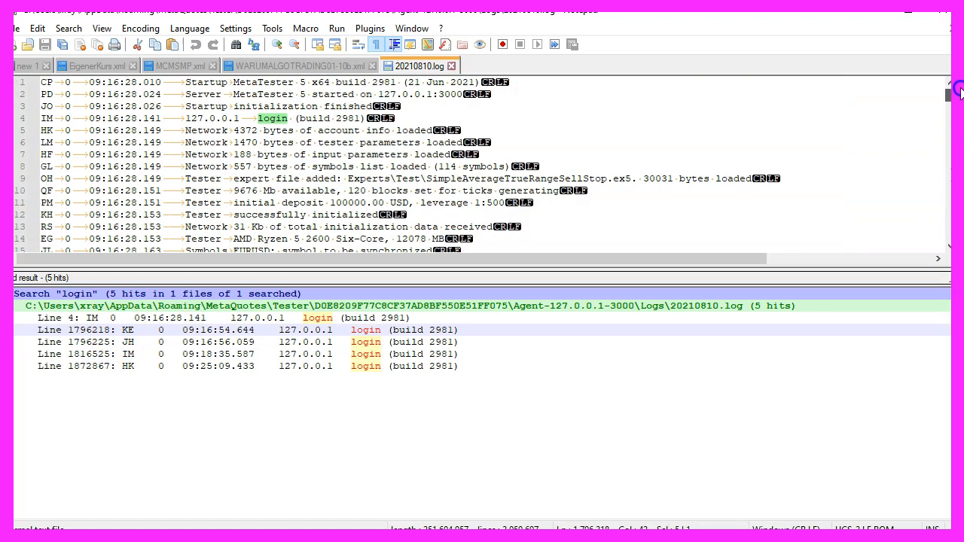
Step: Find all 'failed' lines in the current document, listing 72,534 failed market buys with Invalid stops
scroll("down", 3)
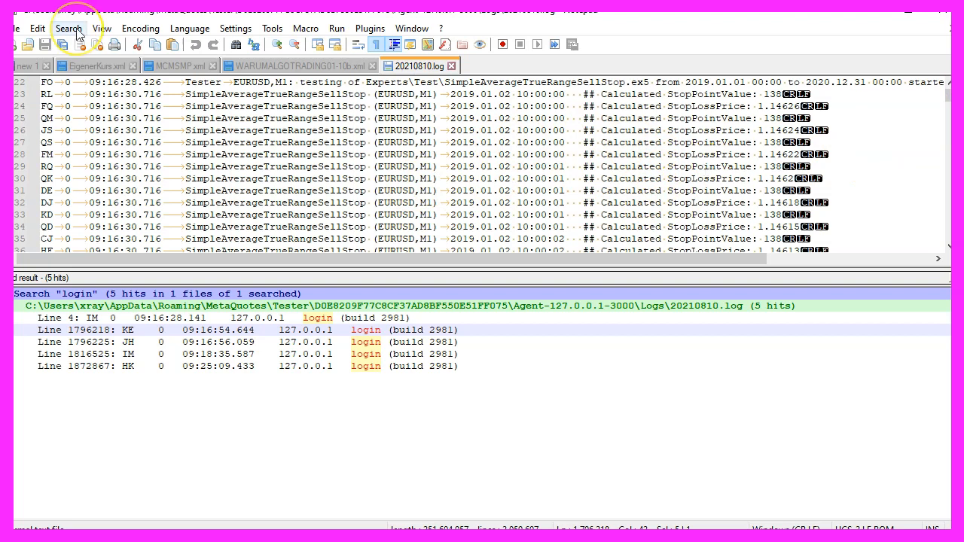
left_click(69, 28)
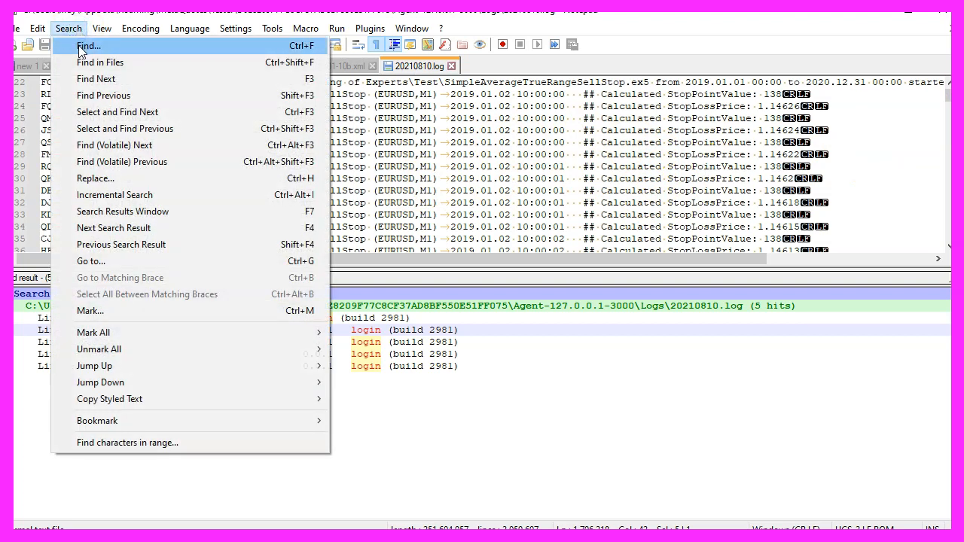
left_click(87, 45)
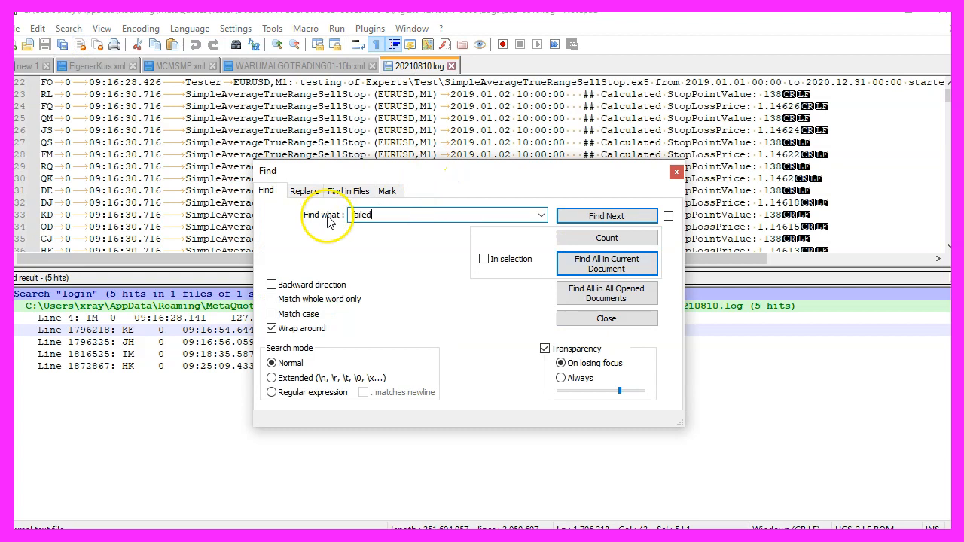
mouse_move(606, 264)
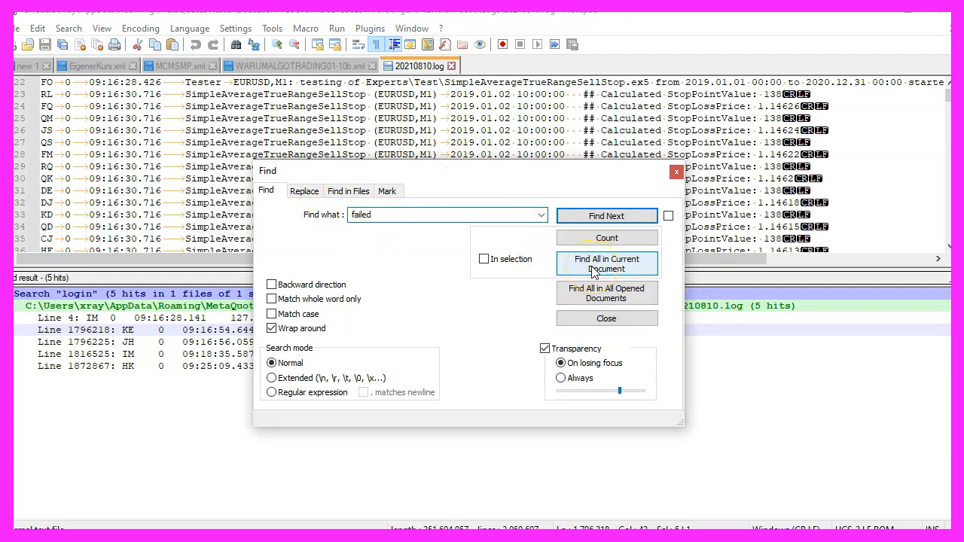
left_click(606, 263)
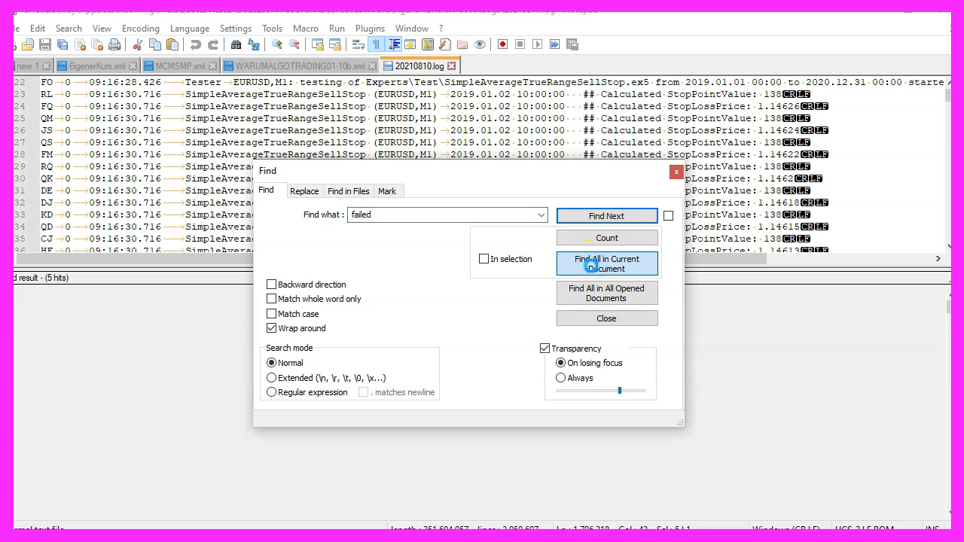
left_click(605, 264)
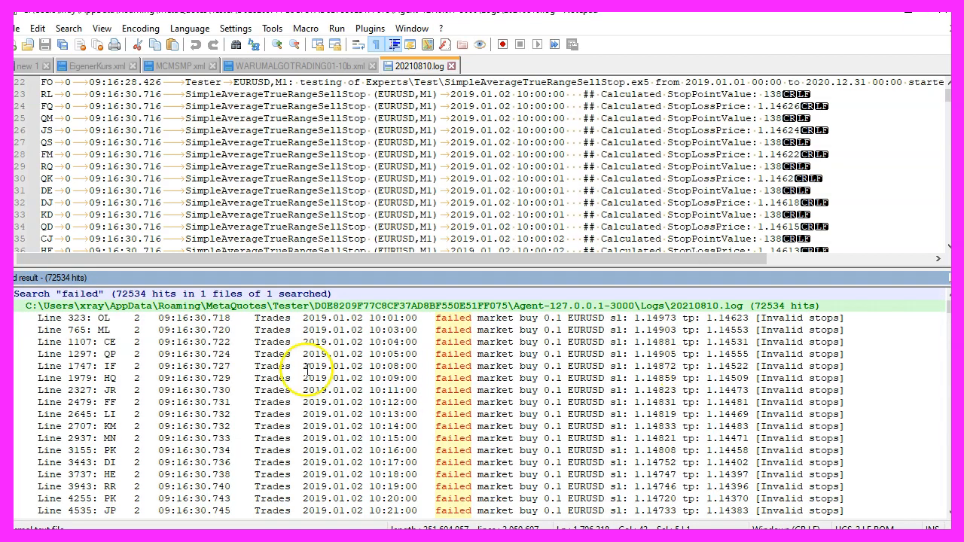
mouse_move(591, 350)
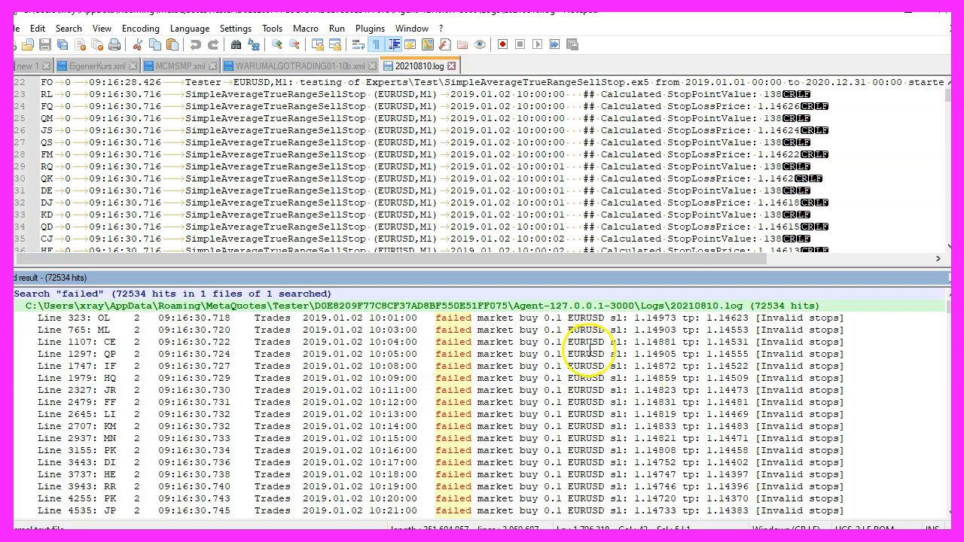
scroll("down", 3)
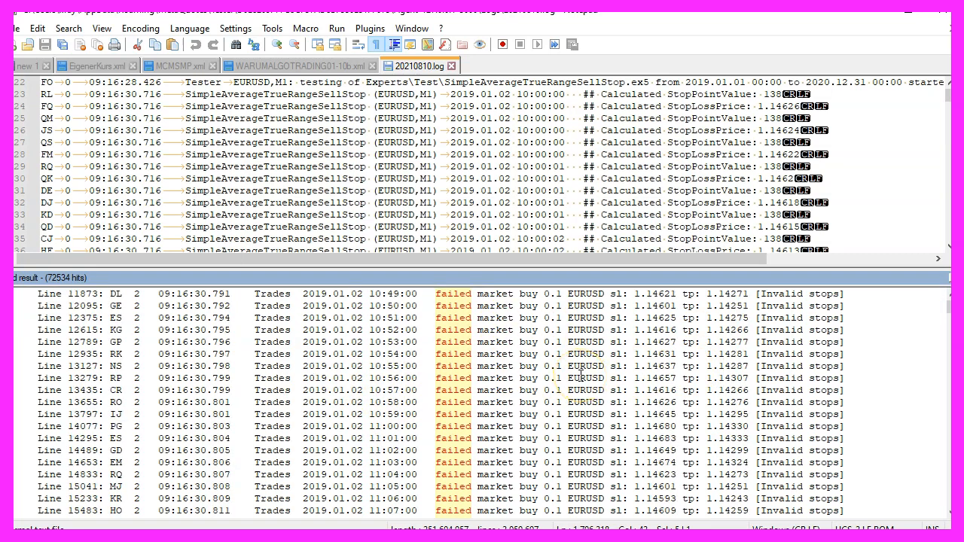
scroll("down", 3)
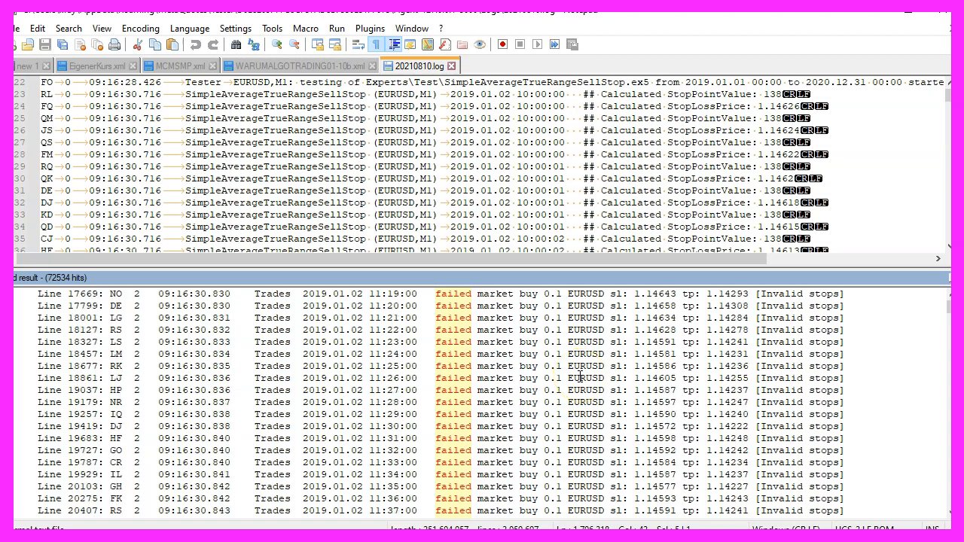
scroll("down", 3)
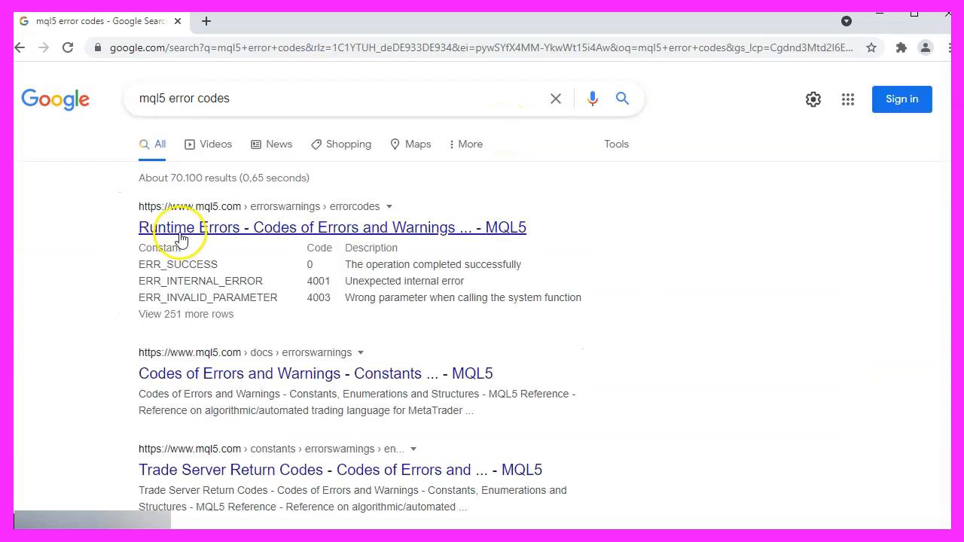
Step: Load the 'Runtime Errors - Codes of Errors and Warnings - MQL5' result and scroll its error code table
left_click(189, 228)
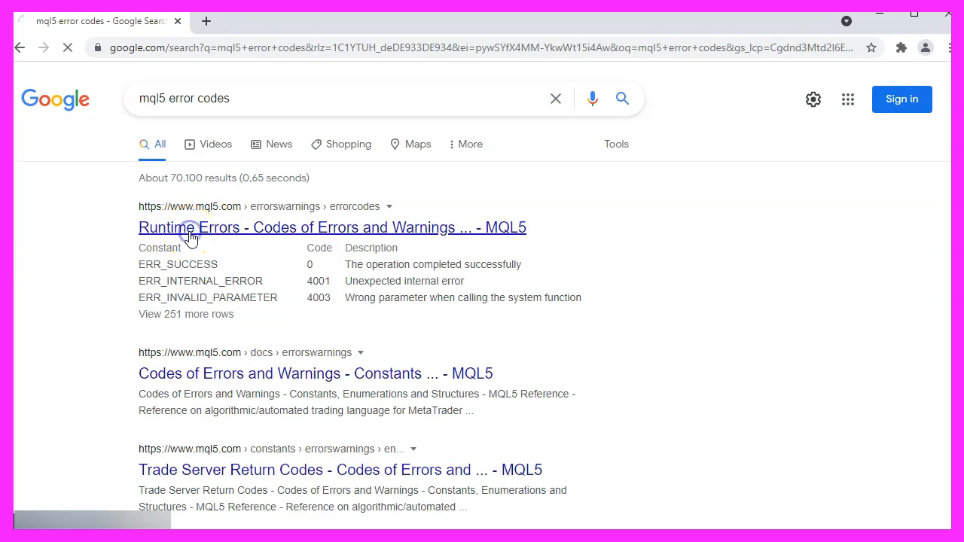
left_click(331, 228)
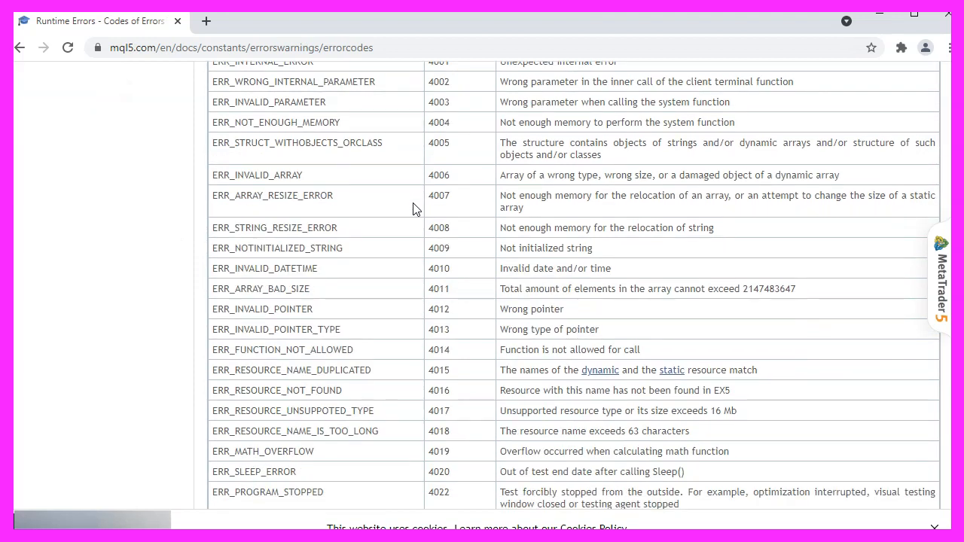
scroll("down", 3)
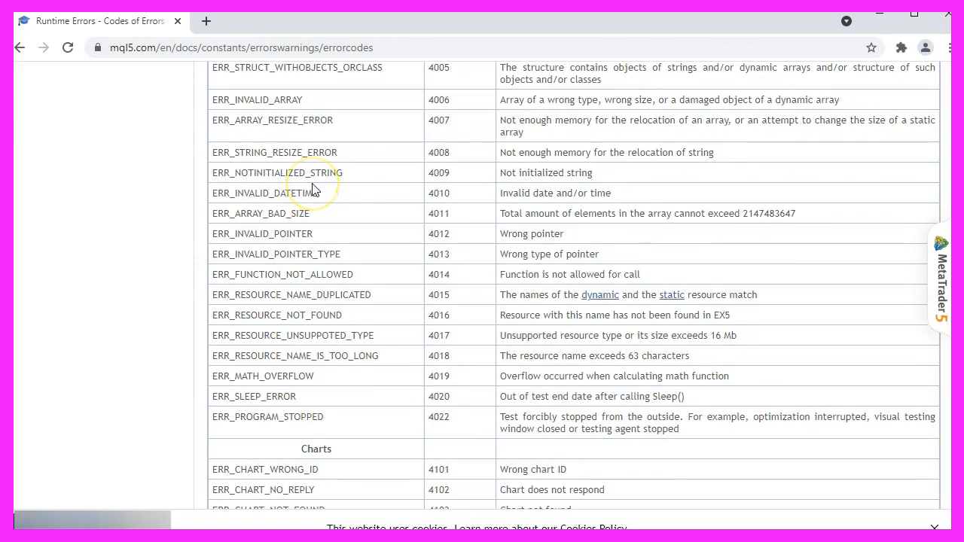
scroll("down", 3)
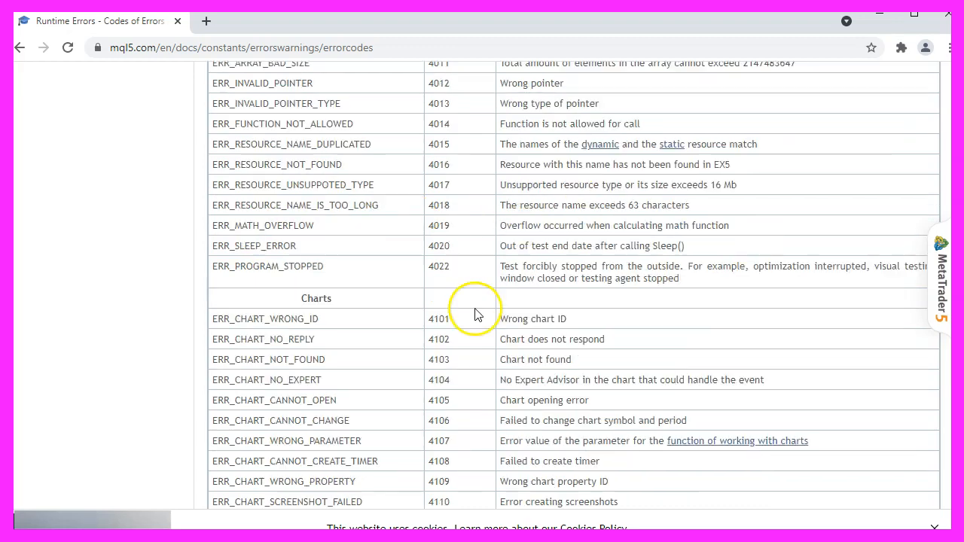